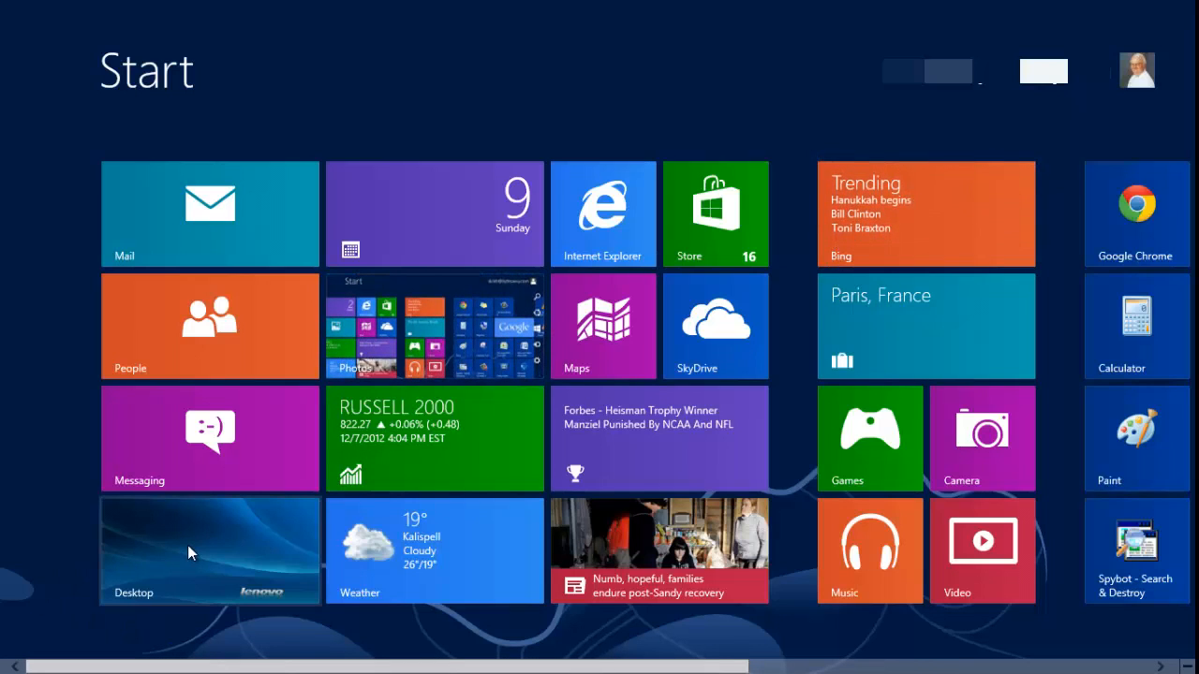
# Switch from the Start screen to the desktop using the Desktop tile.
pyautogui.click(209, 550)
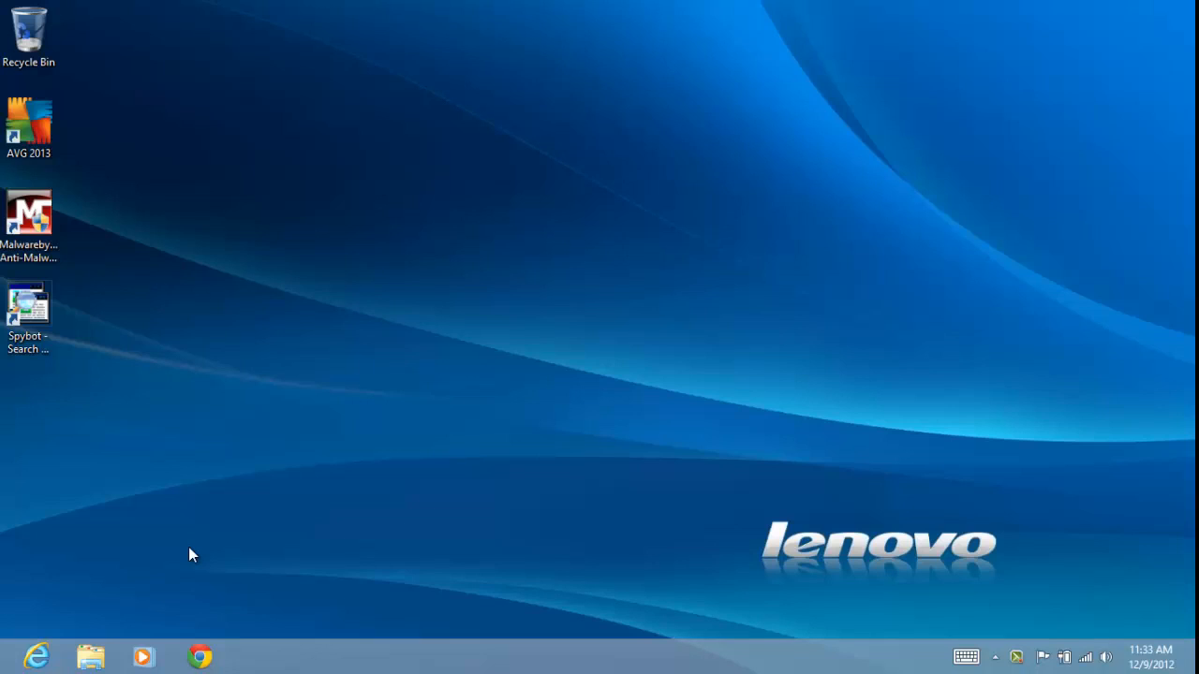
pyautogui.moveTo(8, 617)
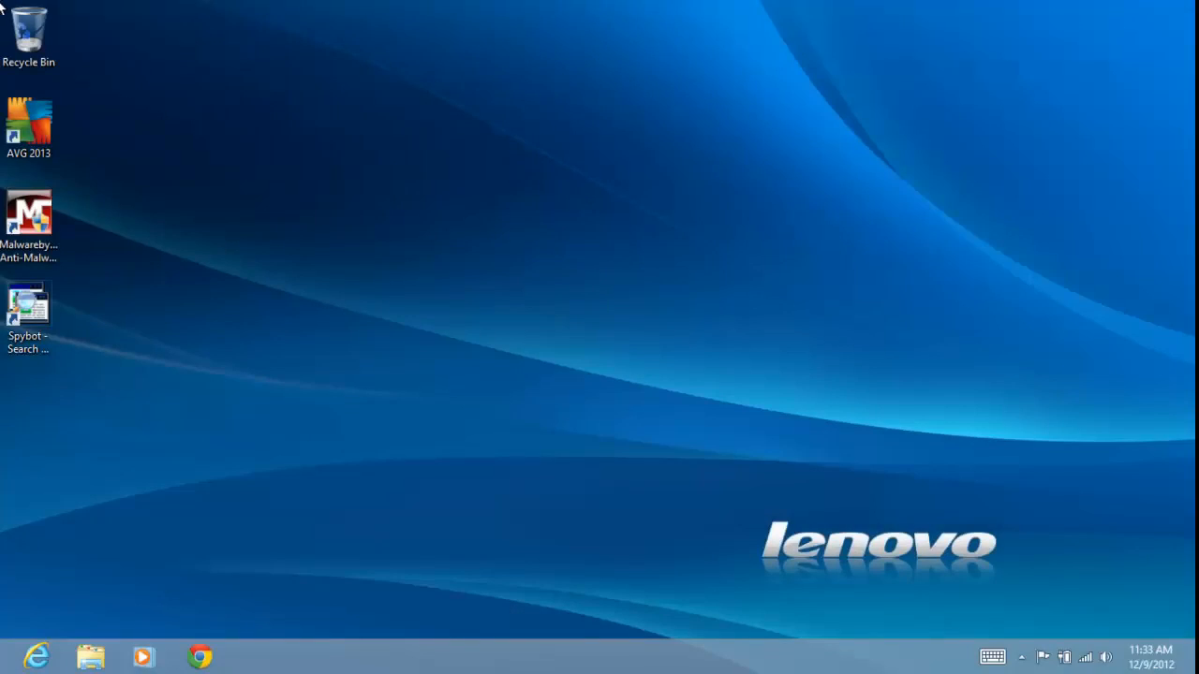
pyautogui.moveTo(79, 546)
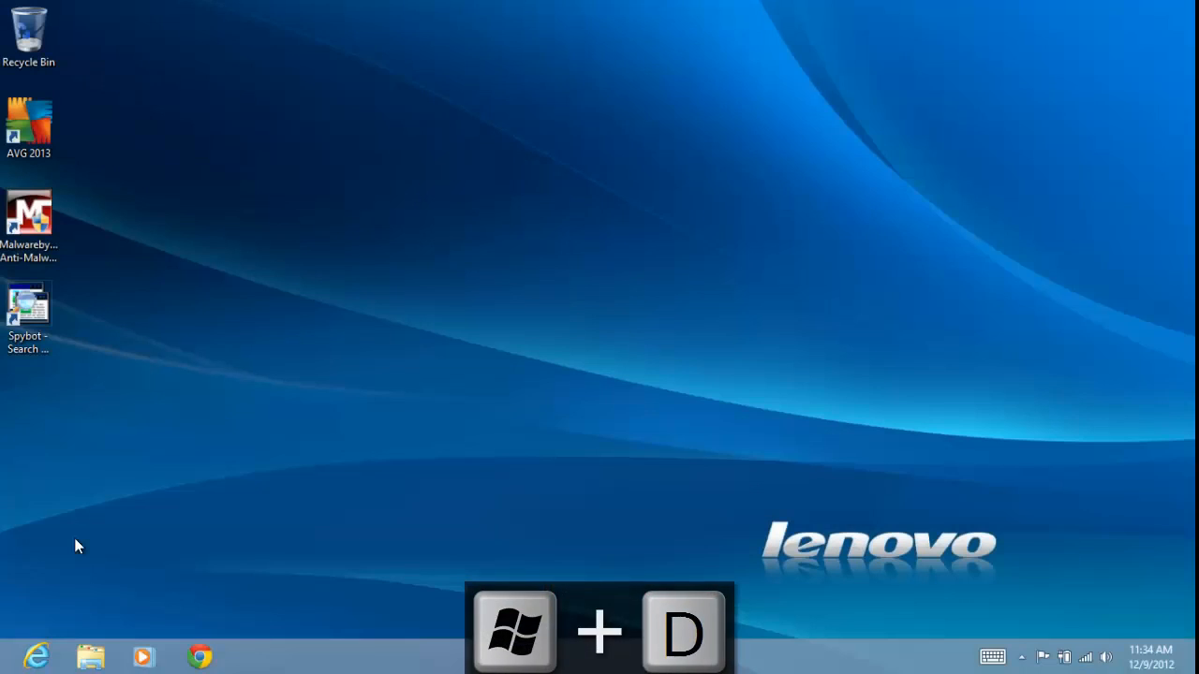
pyautogui.press('Win+D')
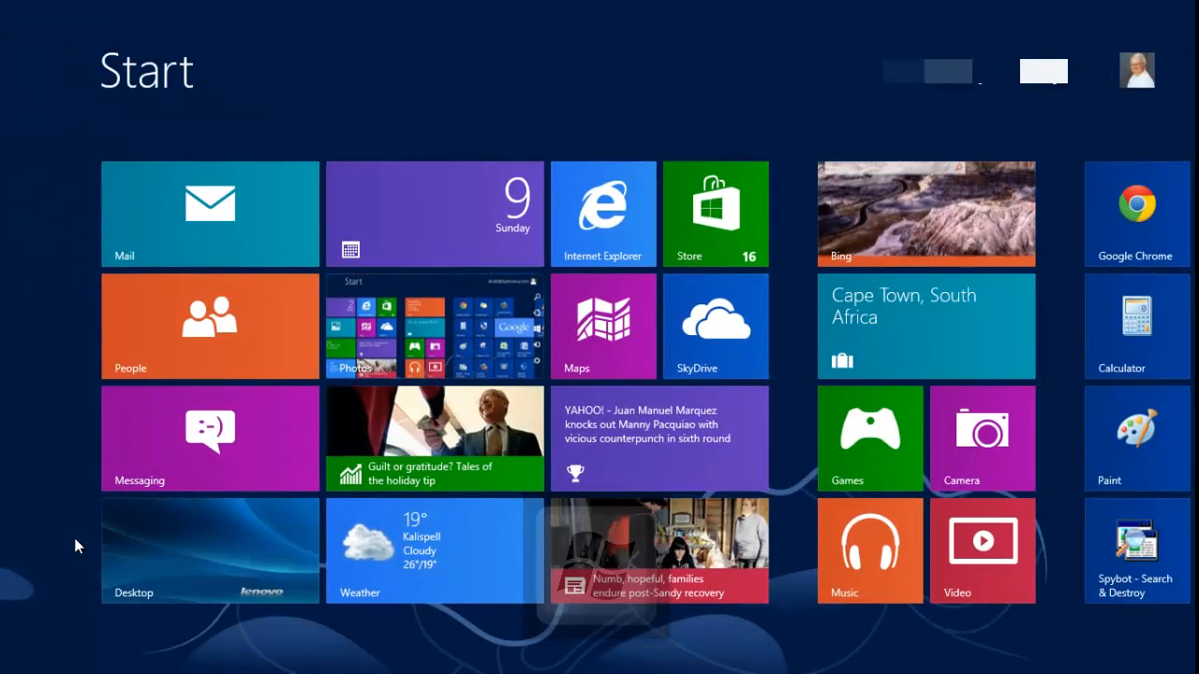
pyautogui.press('win+d')
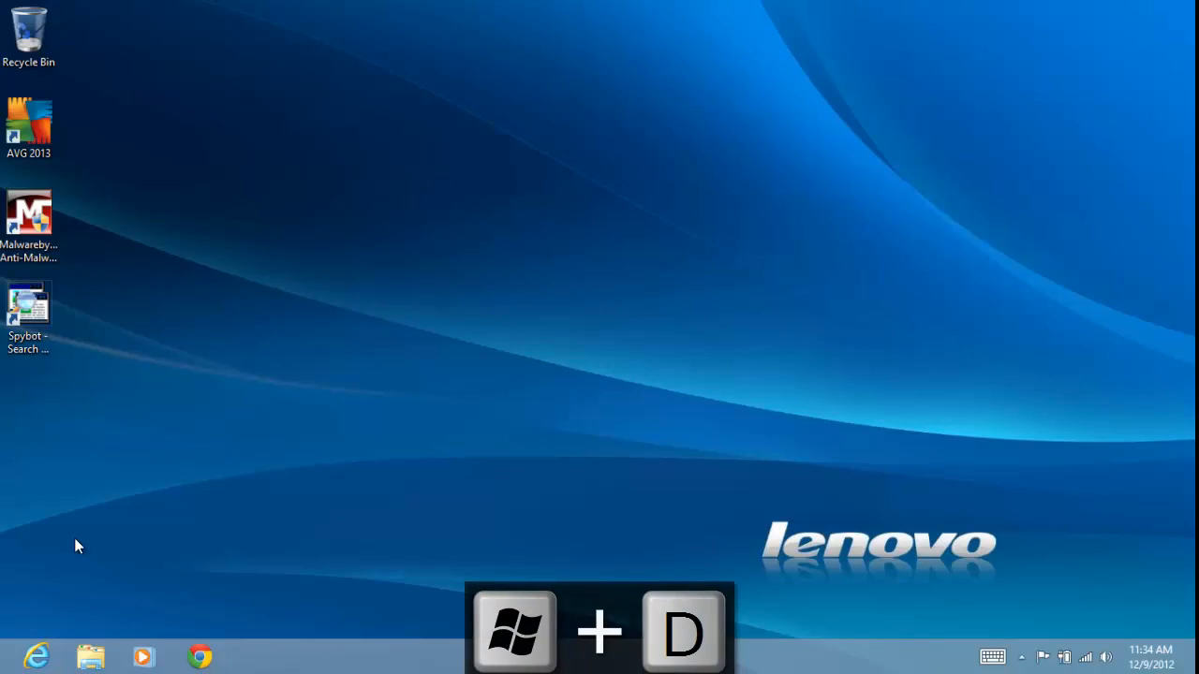
pyautogui.press('win+d')
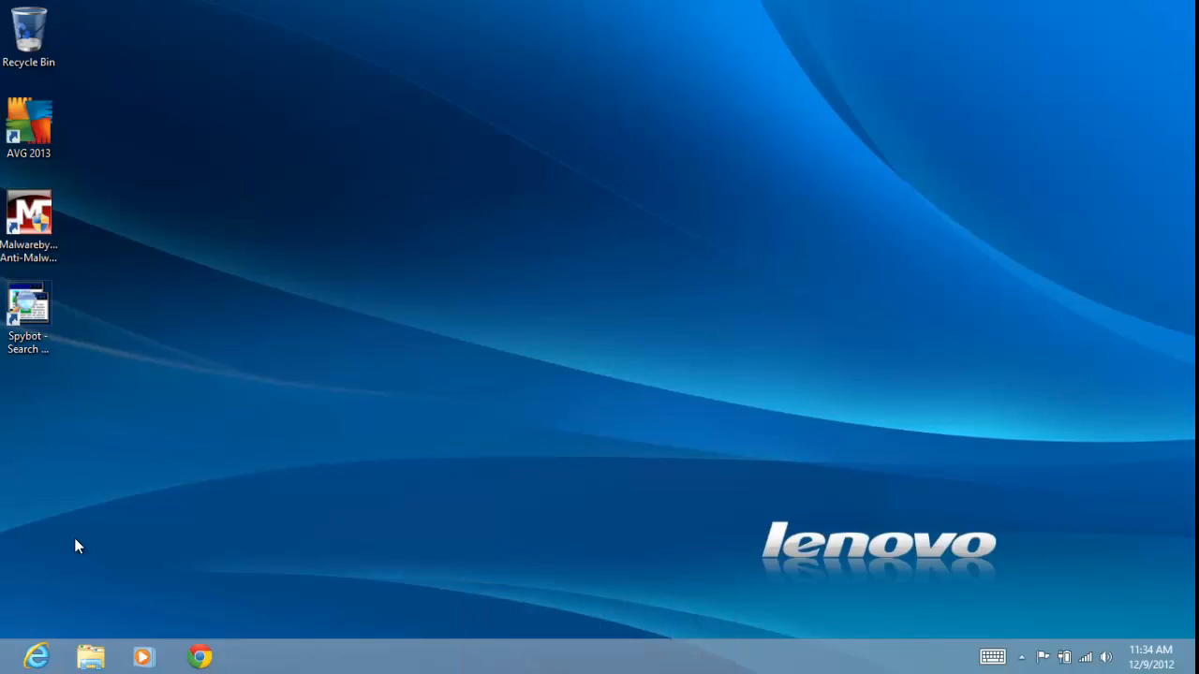